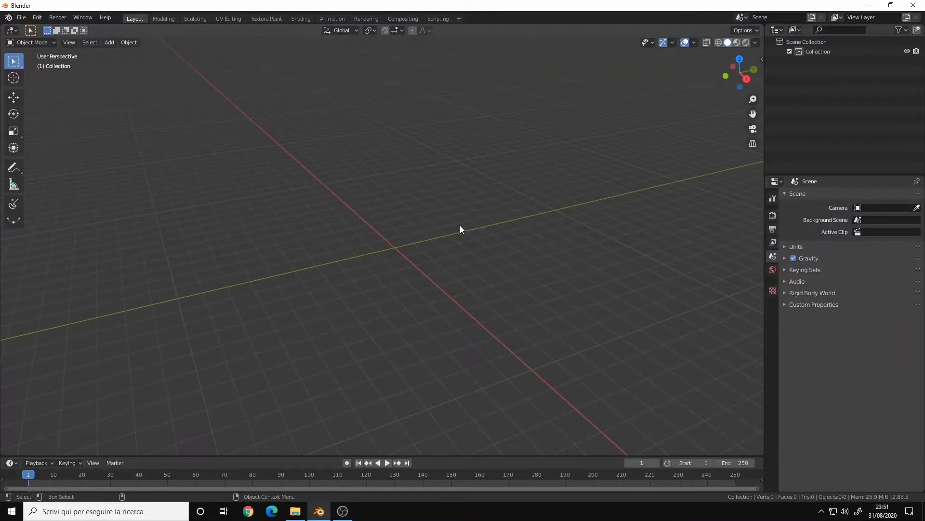
{"action": "mouse_move", "coordinate": [434, 214]}
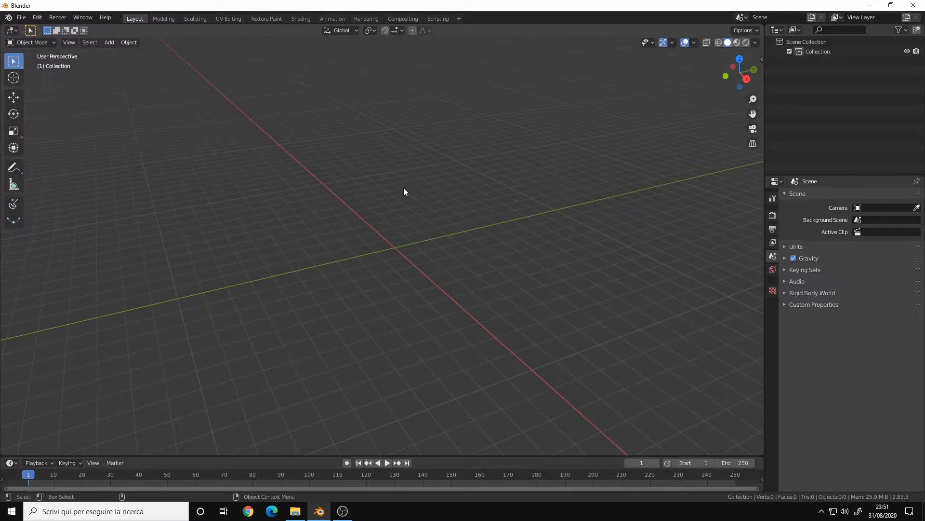
{"action": "mouse_move", "coordinate": [396, 223]}
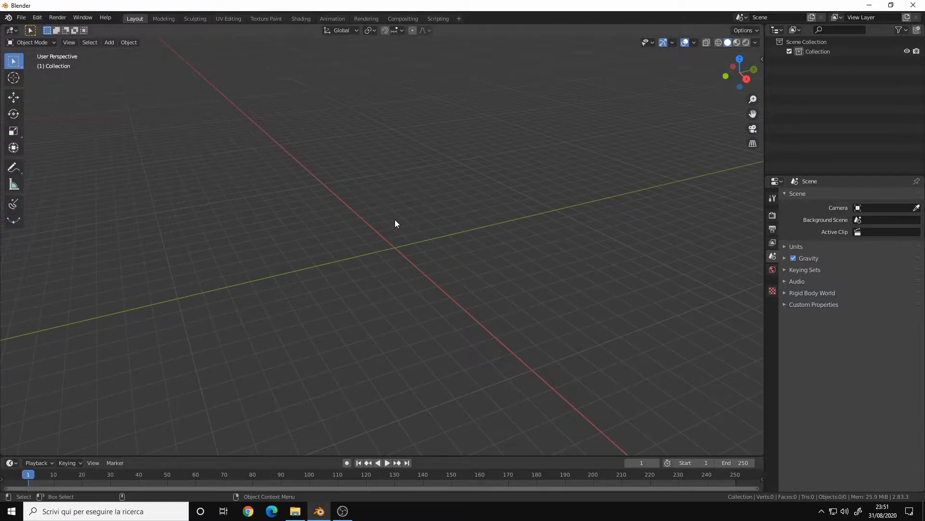
{"action": "mouse_move", "coordinate": [345, 194]}
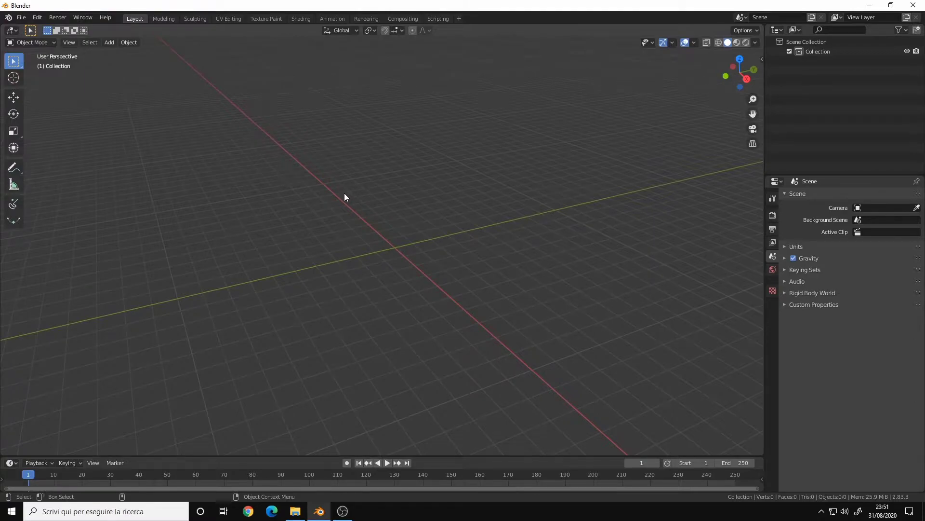
{"action": "mouse_move", "coordinate": [369, 208]}
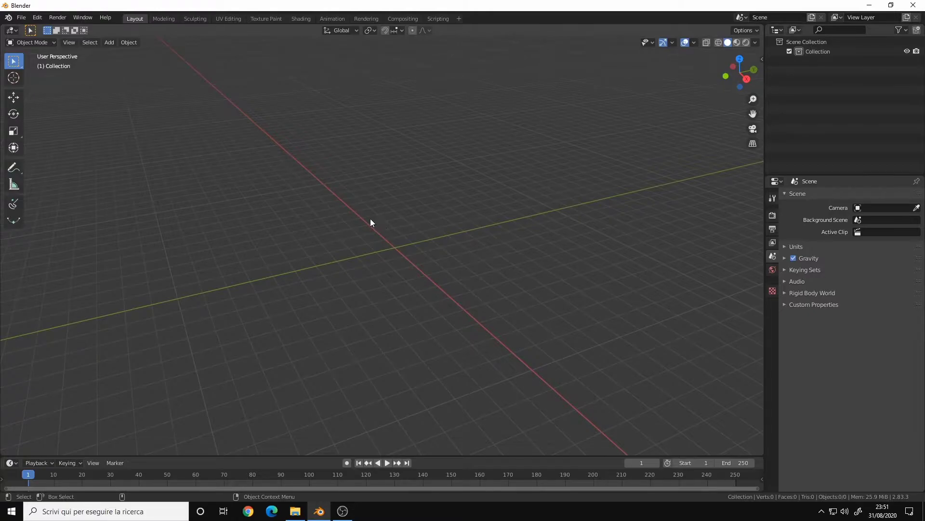
{"action": "mouse_move", "coordinate": [452, 199]}
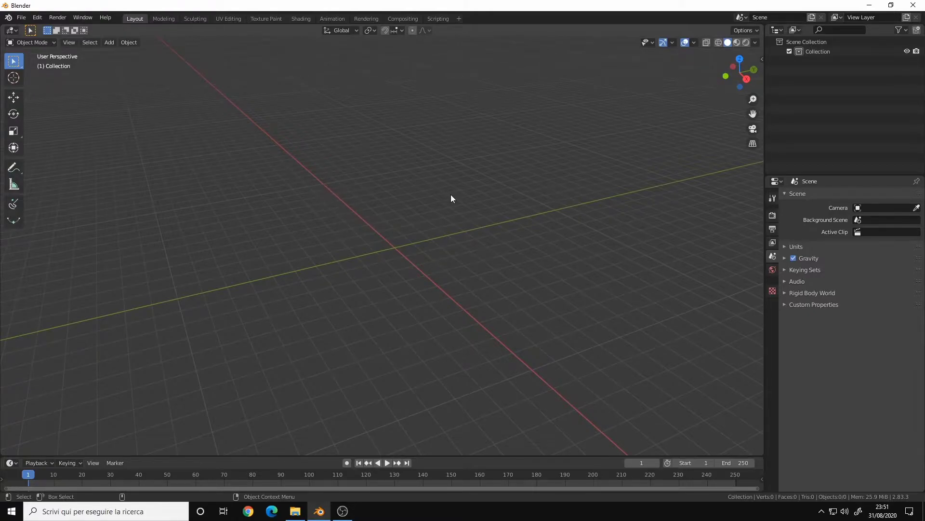
{"action": "mouse_move", "coordinate": [176, 142]}
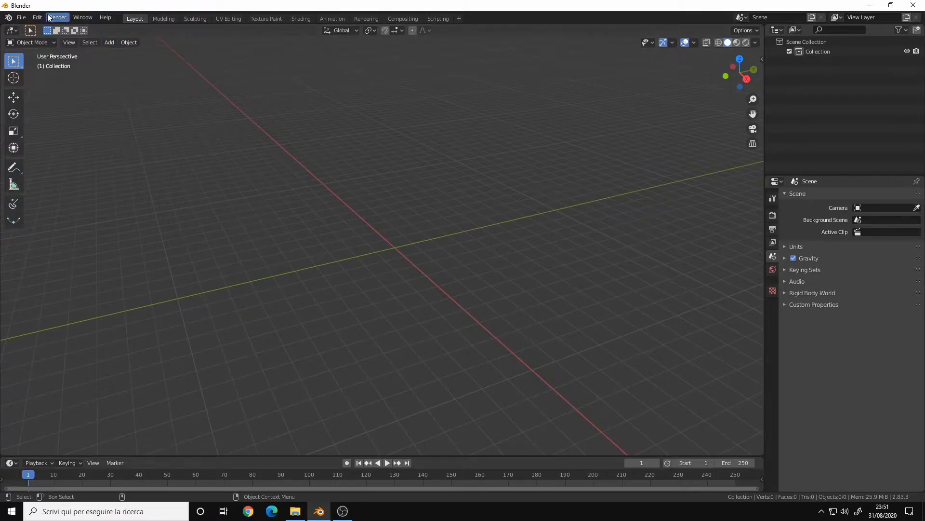
- Open Blender Preferences from the Edit menu
{"action": "left_click", "coordinate": [37, 17]}
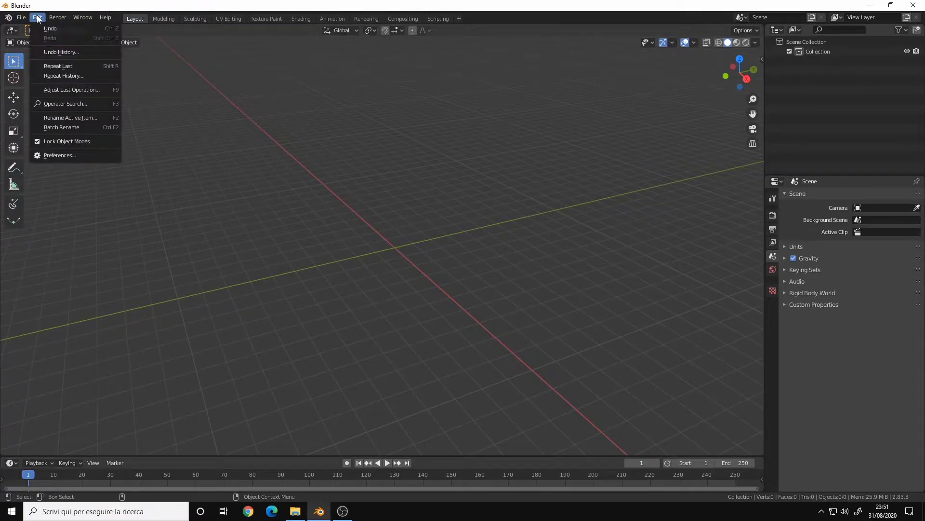
{"action": "left_click", "coordinate": [60, 155]}
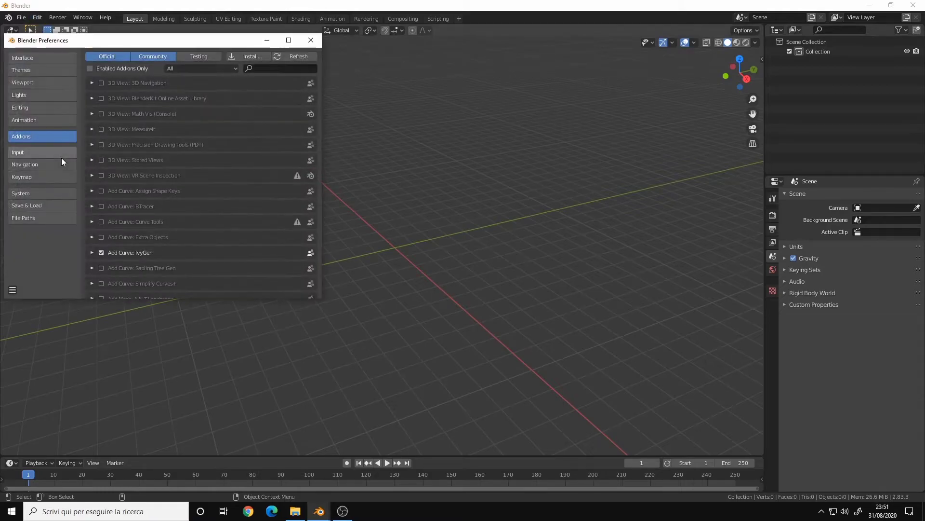
- Enable Auto Save Temporary Files in Save & Load with a 3-minute timer
{"action": "left_click", "coordinate": [26, 205]}
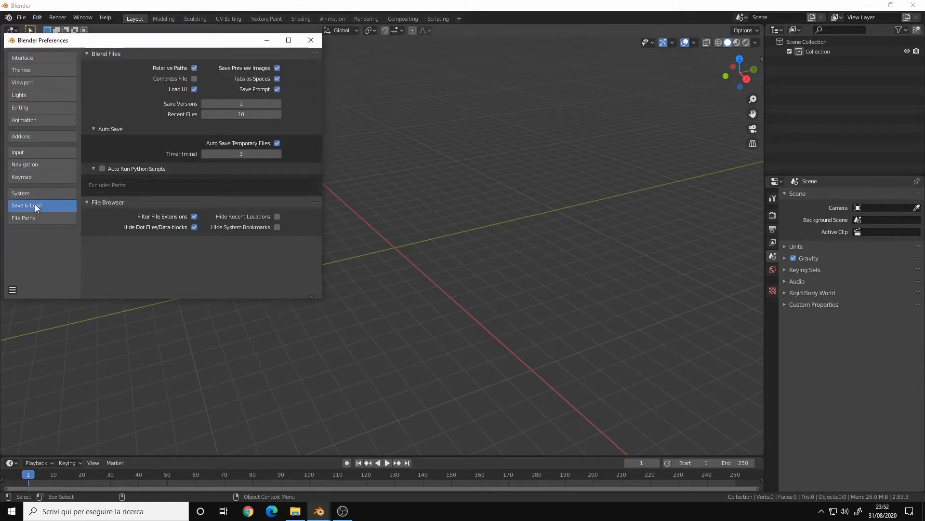
{"action": "mouse_move", "coordinate": [108, 73]}
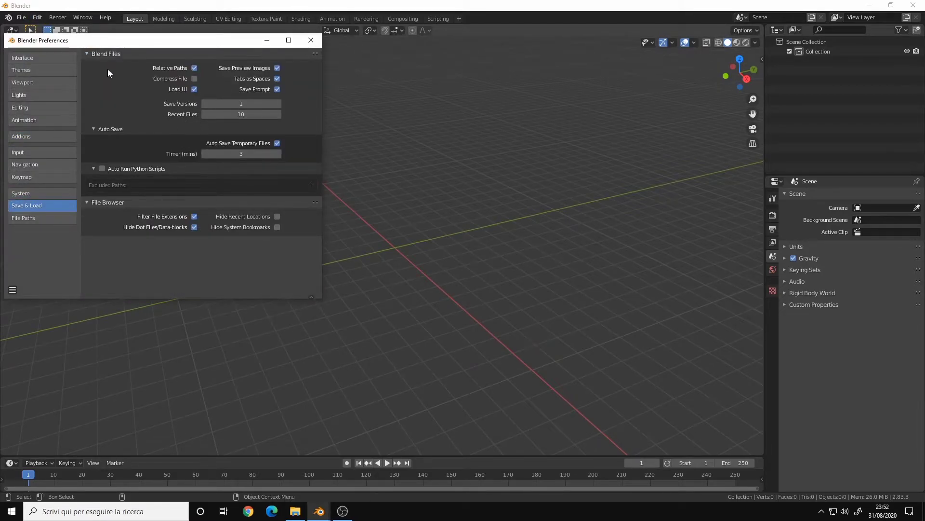
{"action": "mouse_move", "coordinate": [107, 112]}
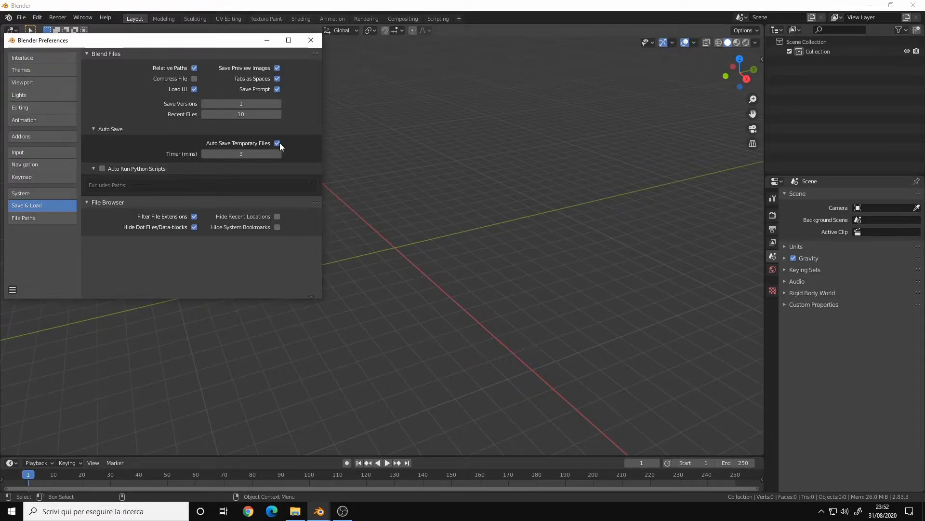
{"action": "mouse_move", "coordinate": [277, 142]}
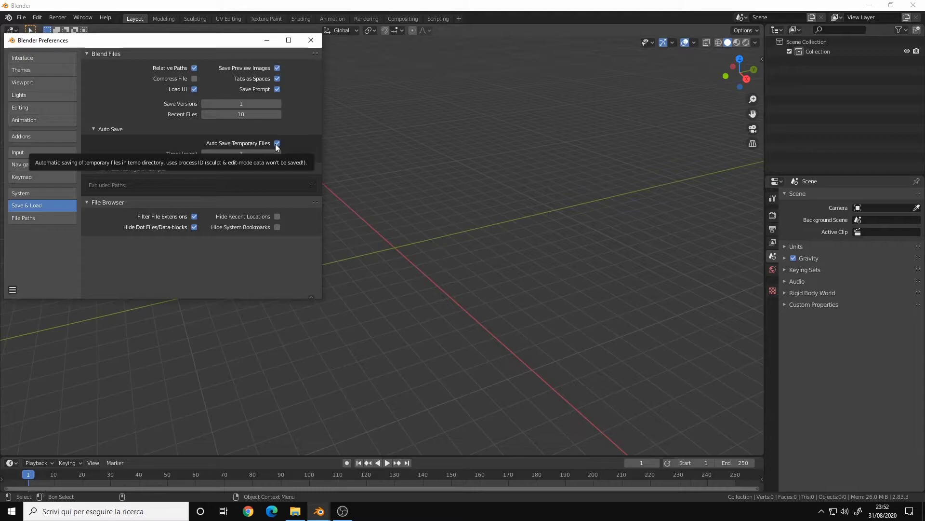
{"action": "mouse_move", "coordinate": [208, 129]}
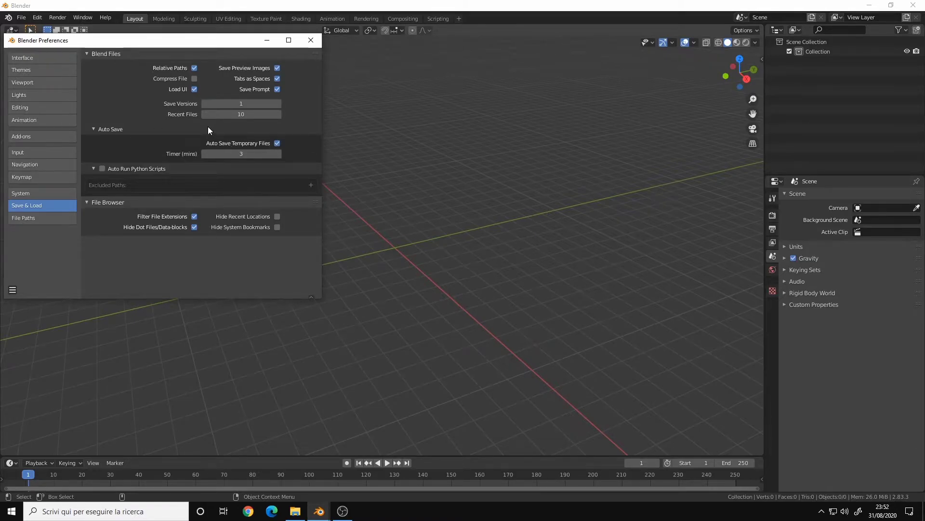
{"action": "mouse_move", "coordinate": [258, 146]}
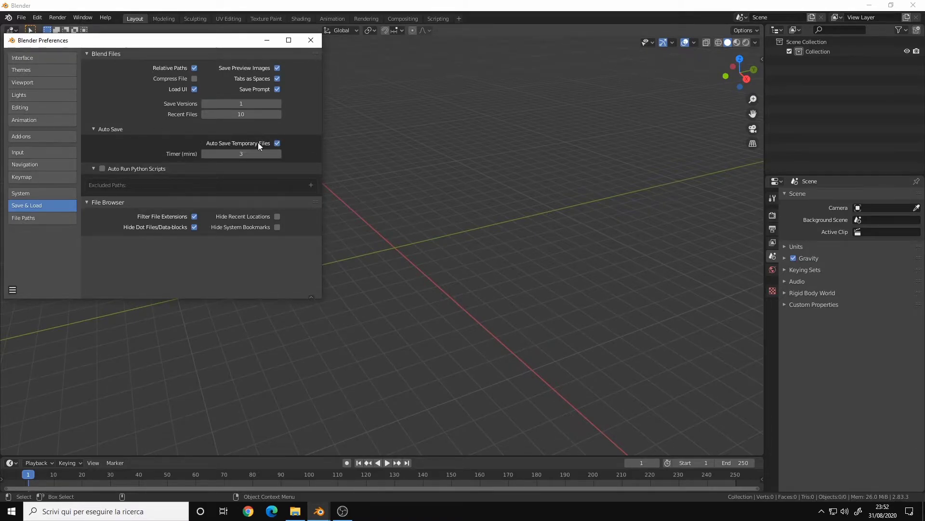
{"action": "mouse_move", "coordinate": [282, 146]}
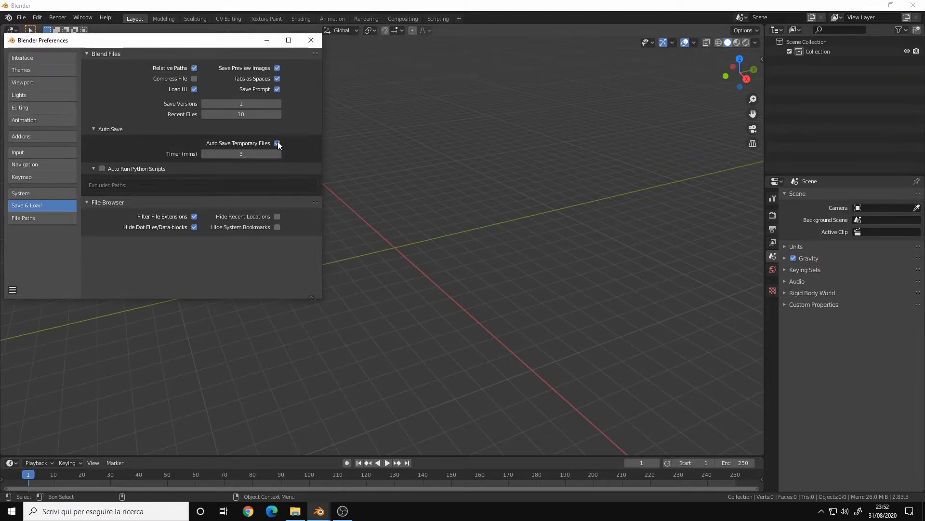
{"action": "mouse_move", "coordinate": [278, 145]}
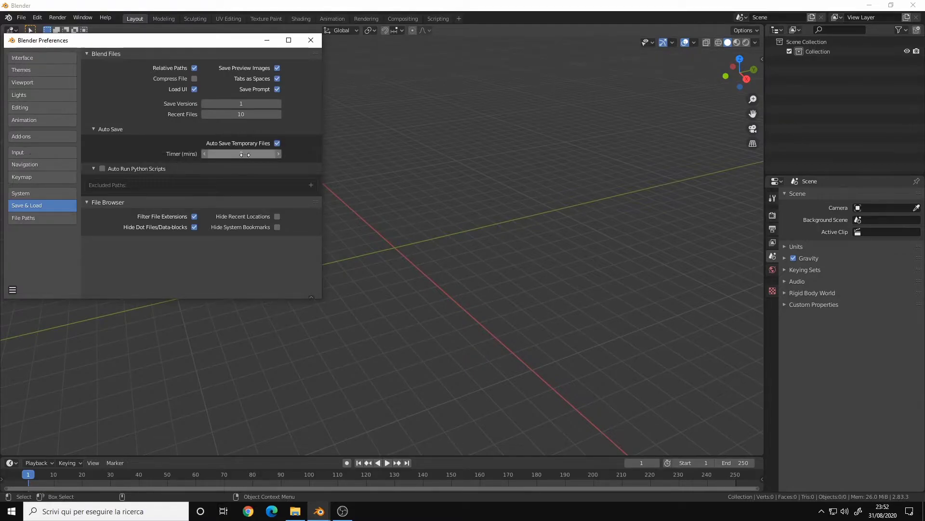
{"action": "mouse_move", "coordinate": [241, 154]}
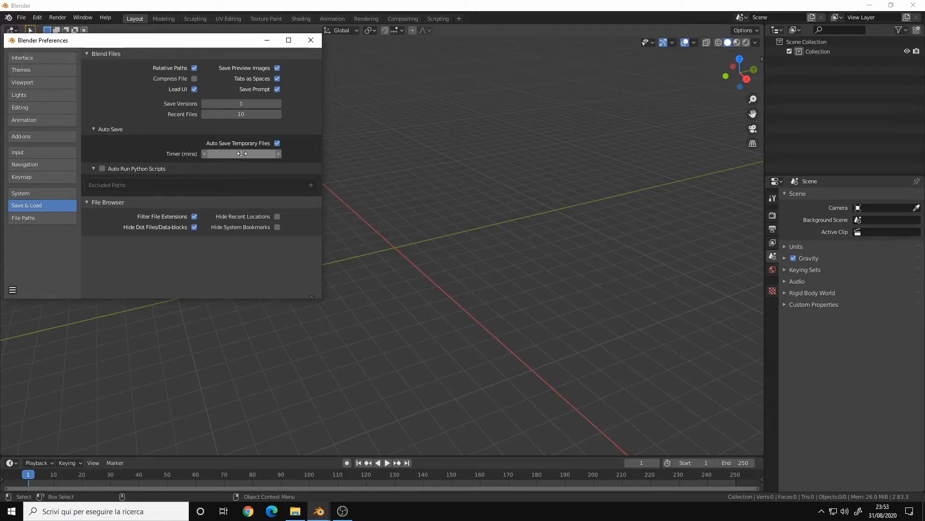
{"action": "mouse_move", "coordinate": [241, 153]}
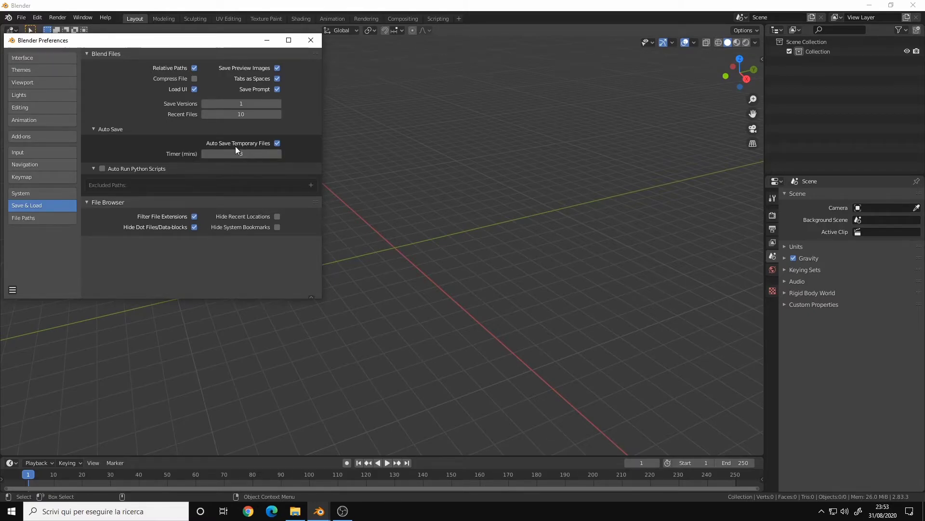
{"action": "left_click", "coordinate": [240, 153]}
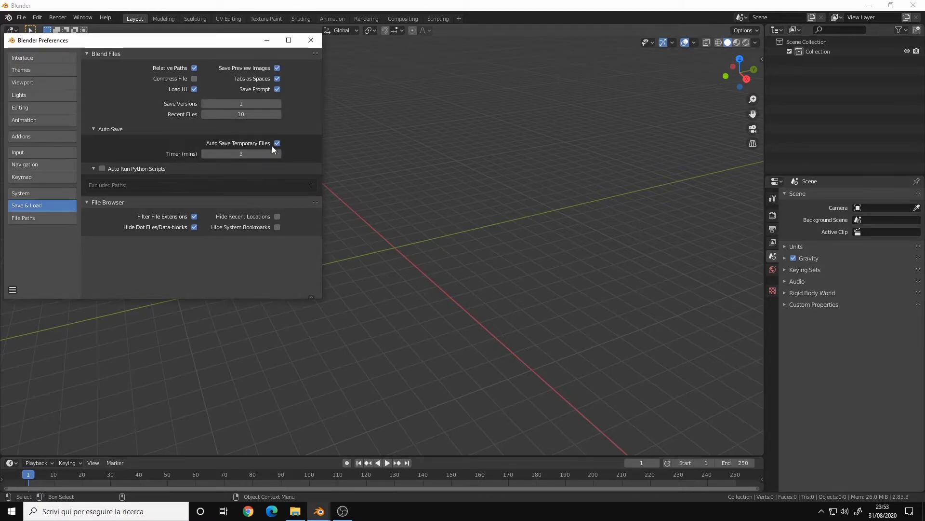
{"action": "mouse_move", "coordinate": [284, 146]}
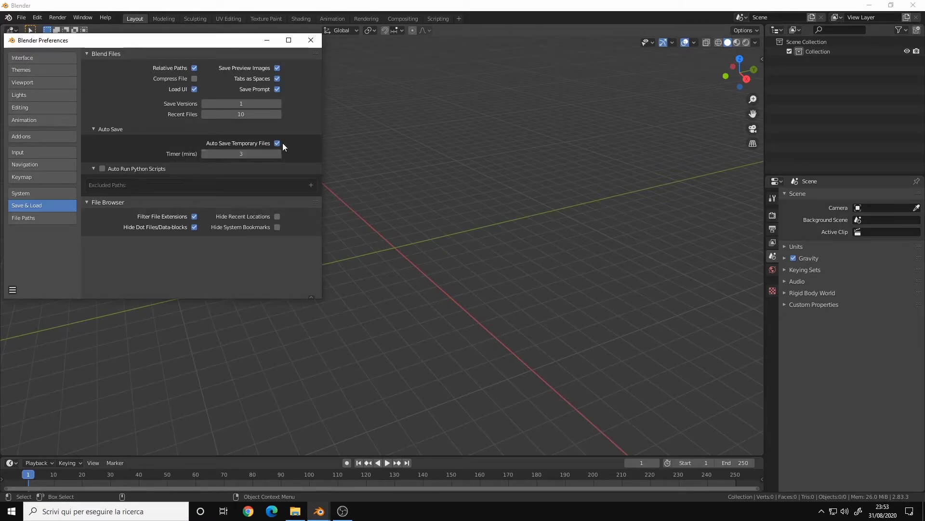
- Close Preferences and open the File menu's Recover options
{"action": "left_click", "coordinate": [311, 40]}
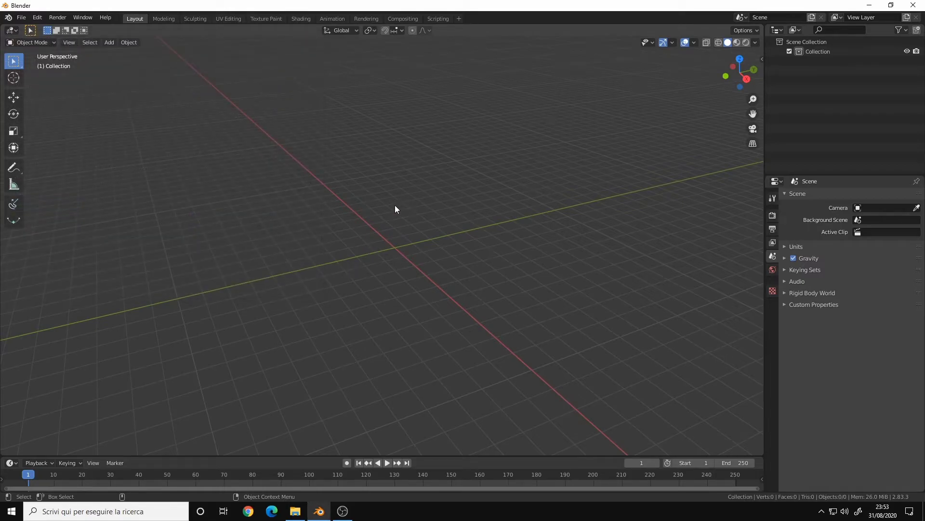
{"action": "mouse_move", "coordinate": [384, 181]}
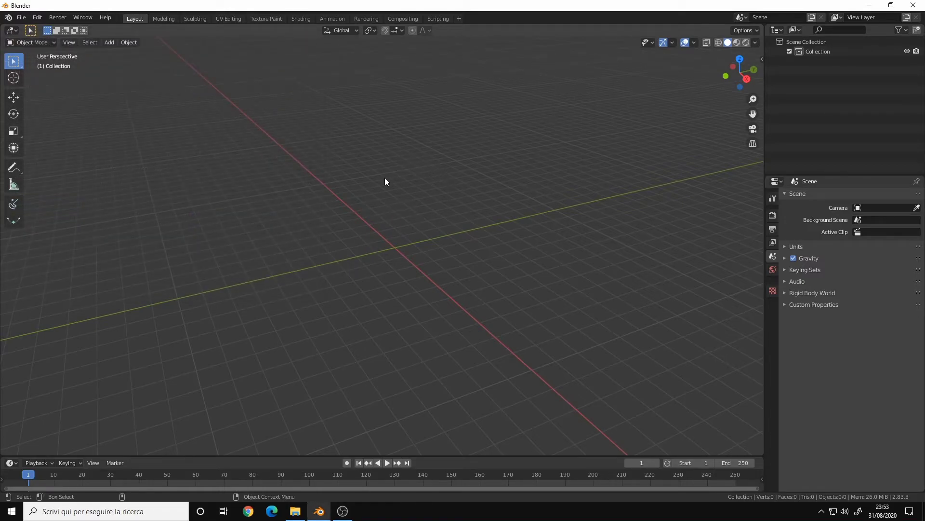
{"action": "mouse_move", "coordinate": [355, 196]}
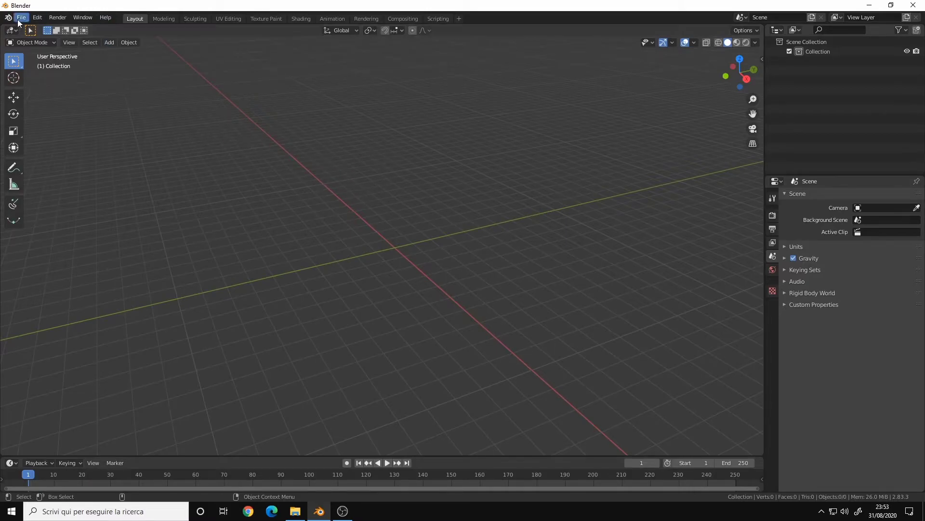
{"action": "left_click", "coordinate": [20, 17]}
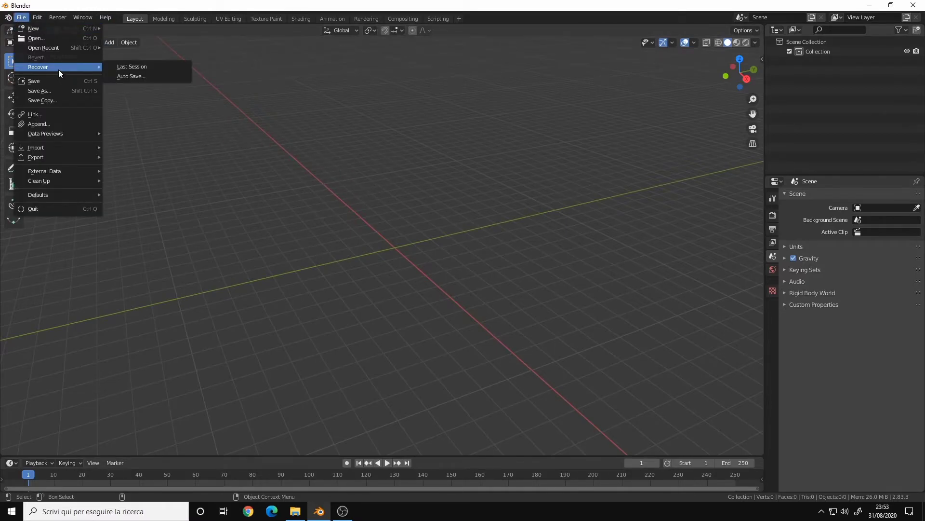
{"action": "mouse_move", "coordinate": [132, 66]}
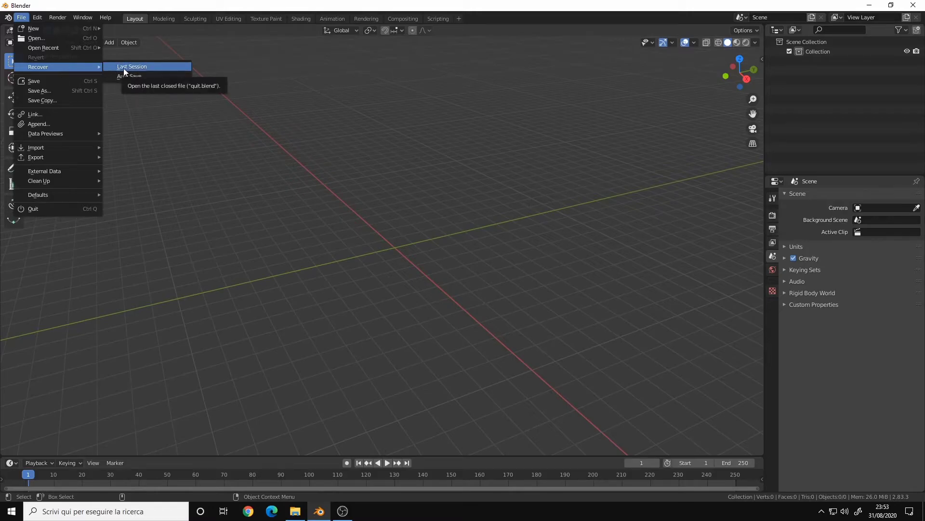
{"action": "mouse_move", "coordinate": [128, 67]}
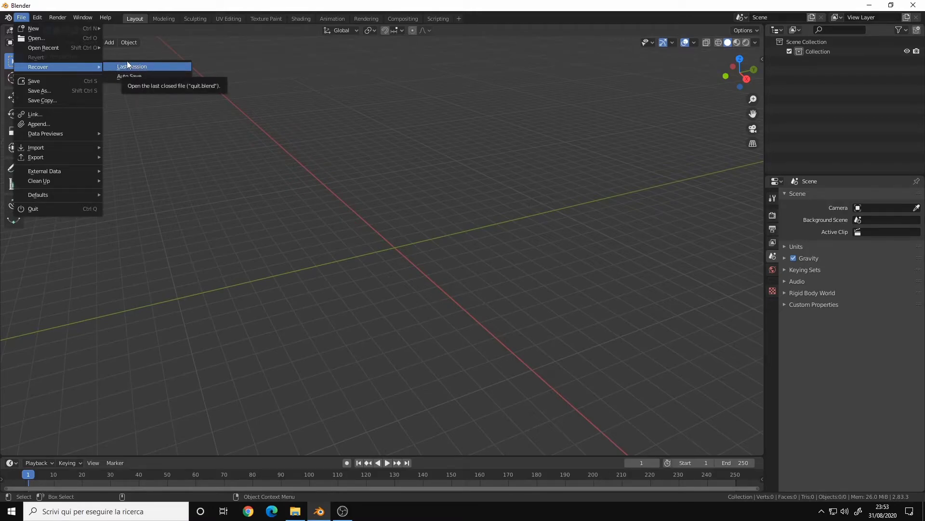
{"action": "mouse_move", "coordinate": [129, 71]}
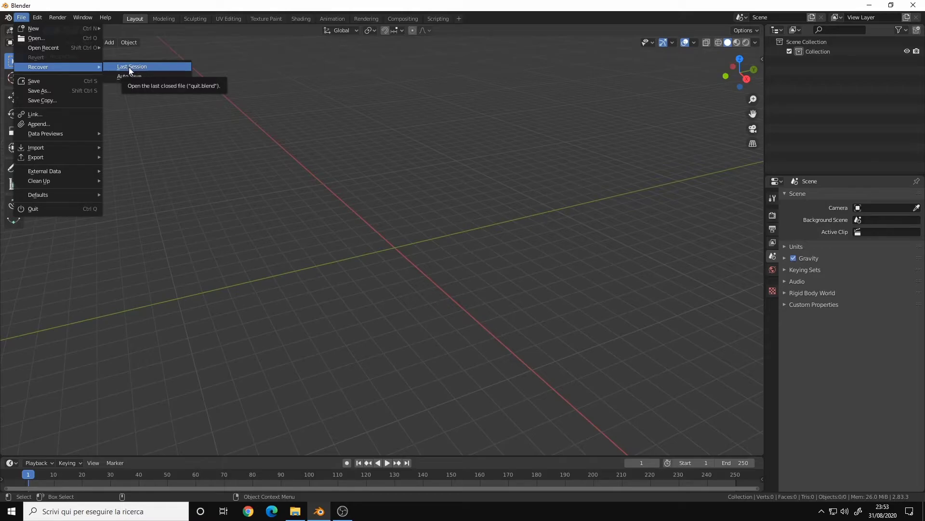
{"action": "mouse_move", "coordinate": [133, 69]}
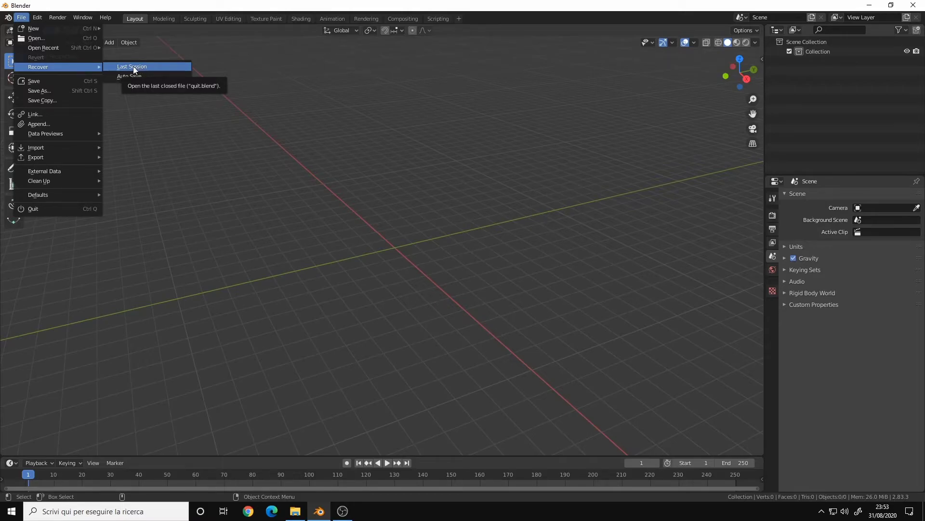
{"action": "mouse_move", "coordinate": [146, 70]}
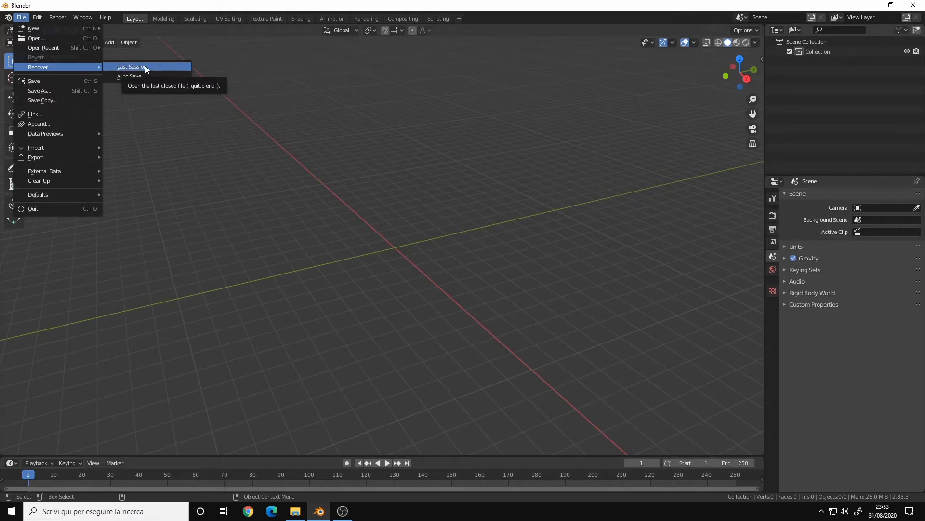
{"action": "mouse_move", "coordinate": [140, 77]}
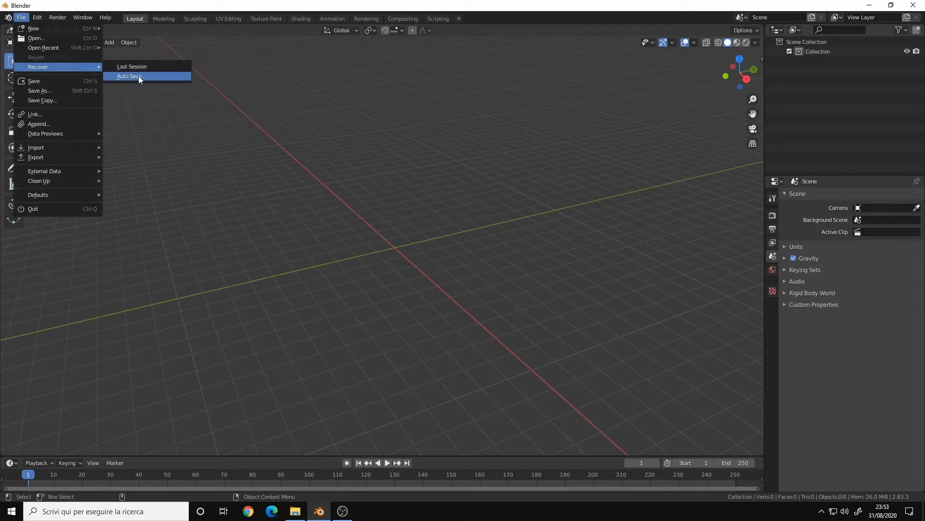
- Recover Comfy Room_10028_autosave.blend, then close it with Don't Save
{"action": "left_click", "coordinate": [129, 76]}
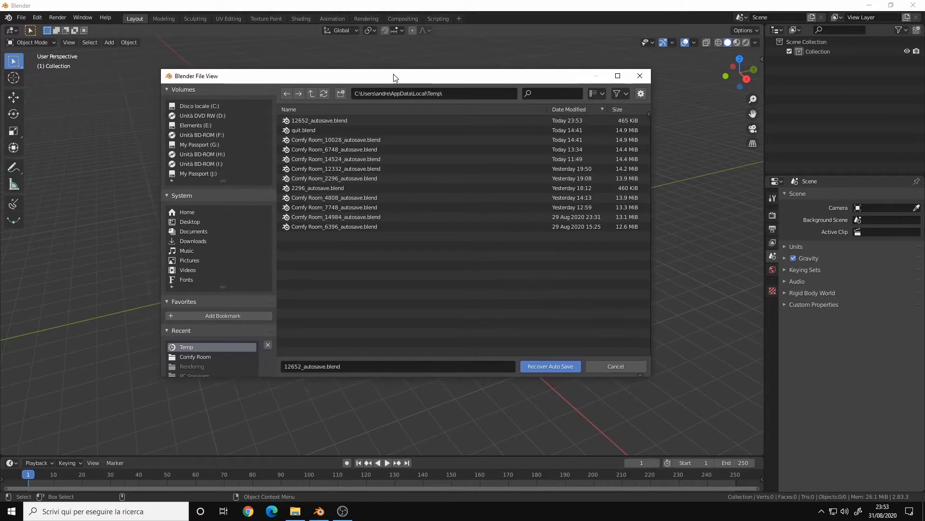
{"action": "mouse_move", "coordinate": [360, 168]}
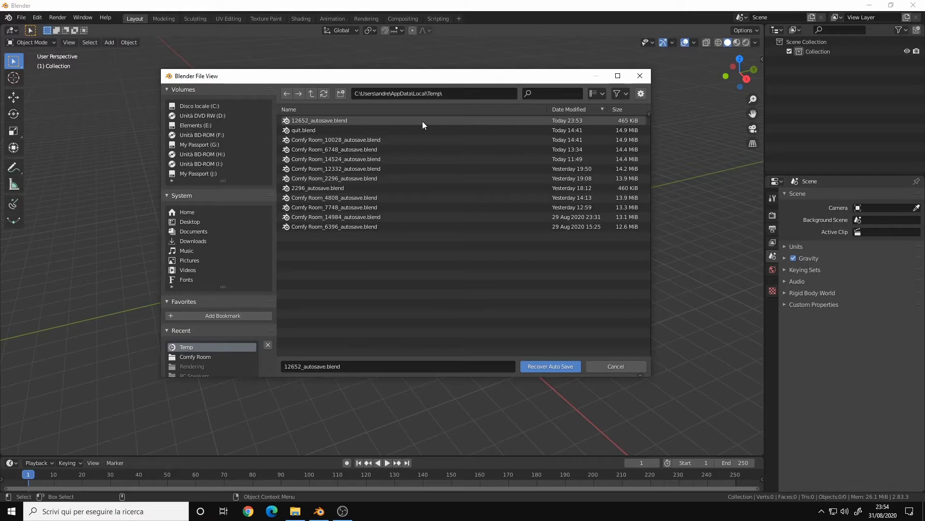
{"action": "left_click", "coordinate": [319, 120]}
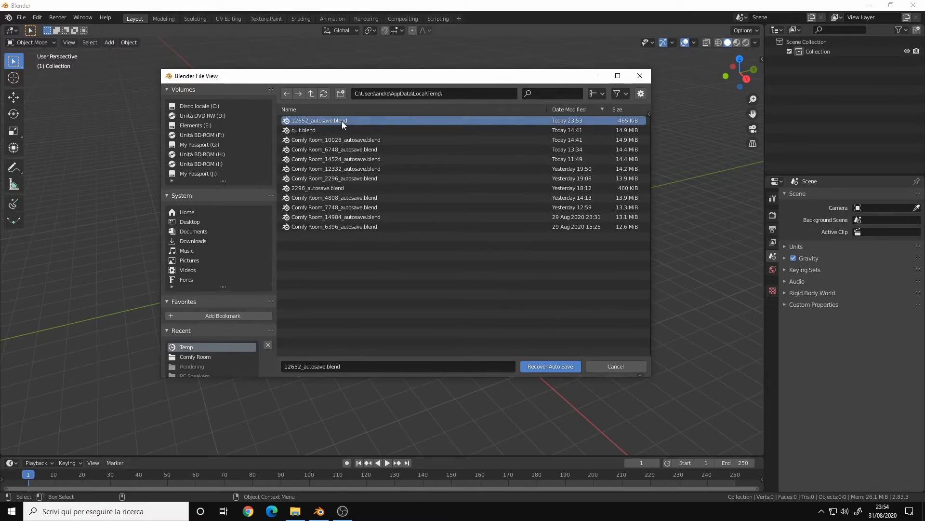
{"action": "mouse_move", "coordinate": [549, 366]}
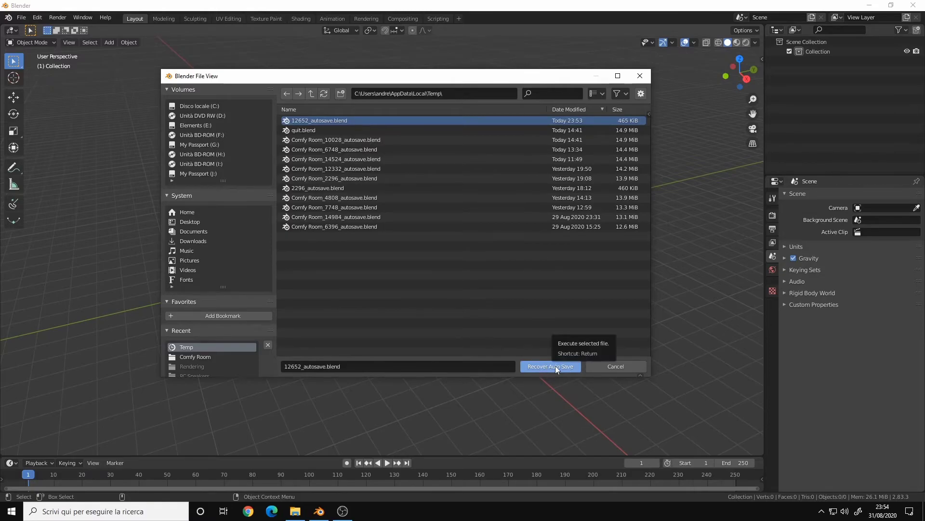
{"action": "left_click", "coordinate": [336, 139]}
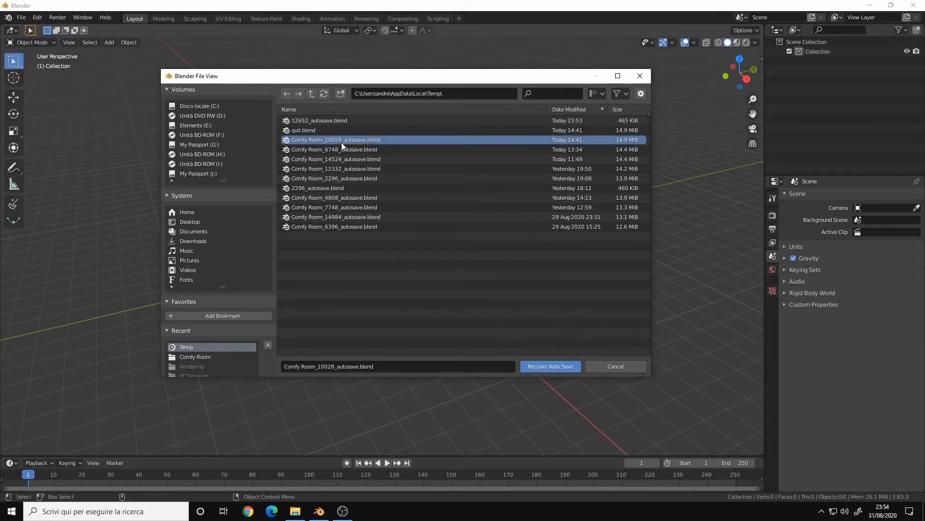
{"action": "left_click", "coordinate": [550, 366]}
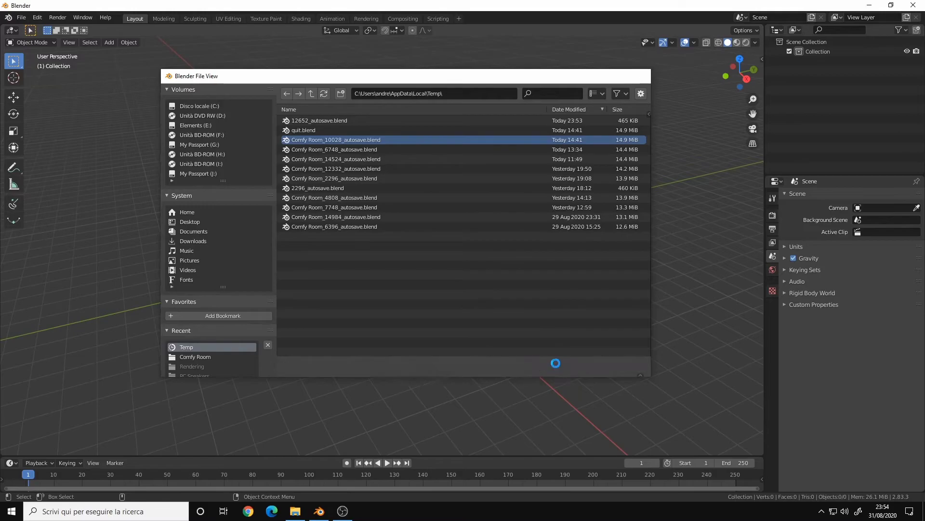
{"action": "double_click", "coordinate": [335, 139]}
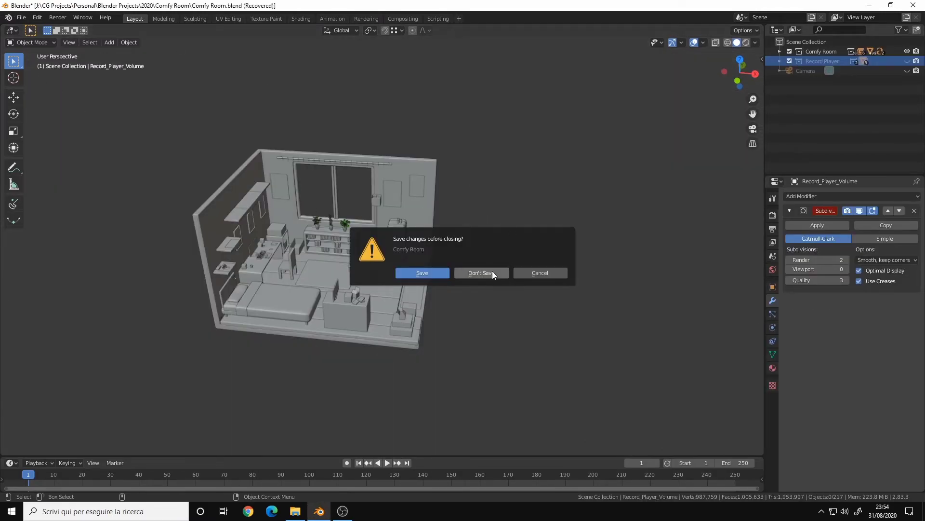
{"action": "left_click", "coordinate": [480, 273]}
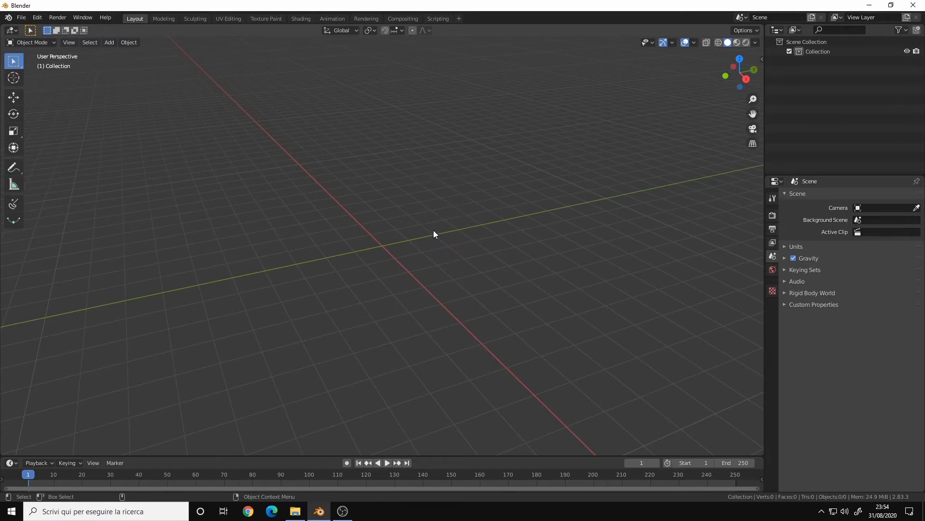
{"action": "mouse_move", "coordinate": [447, 198]}
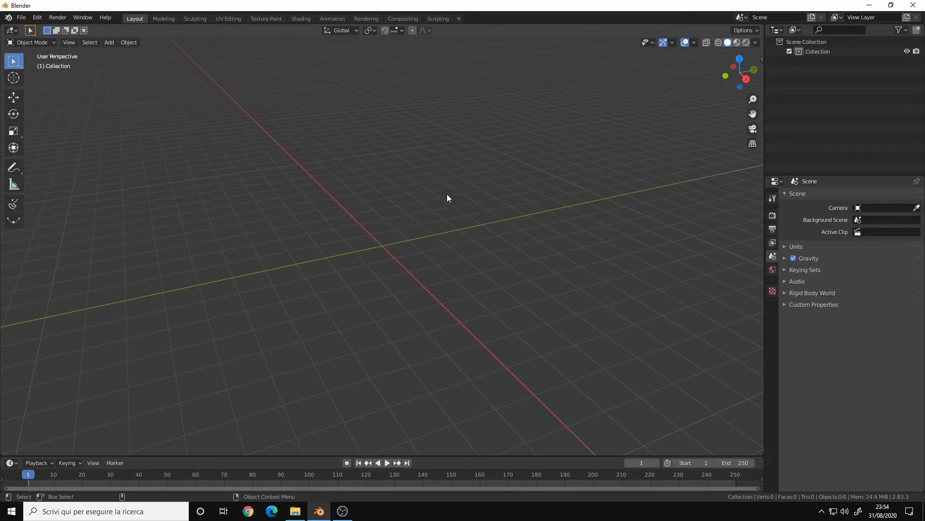
{"action": "mouse_move", "coordinate": [457, 203]}
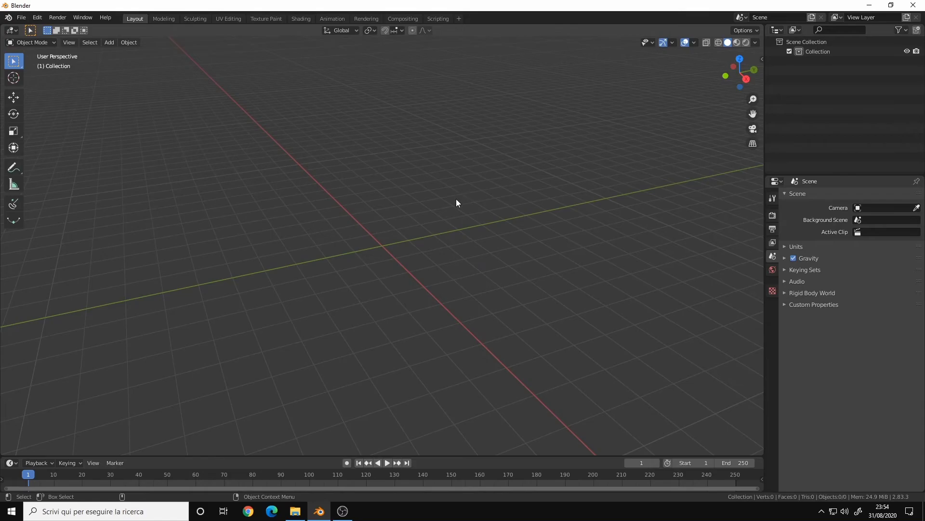
{"action": "mouse_move", "coordinate": [443, 211]}
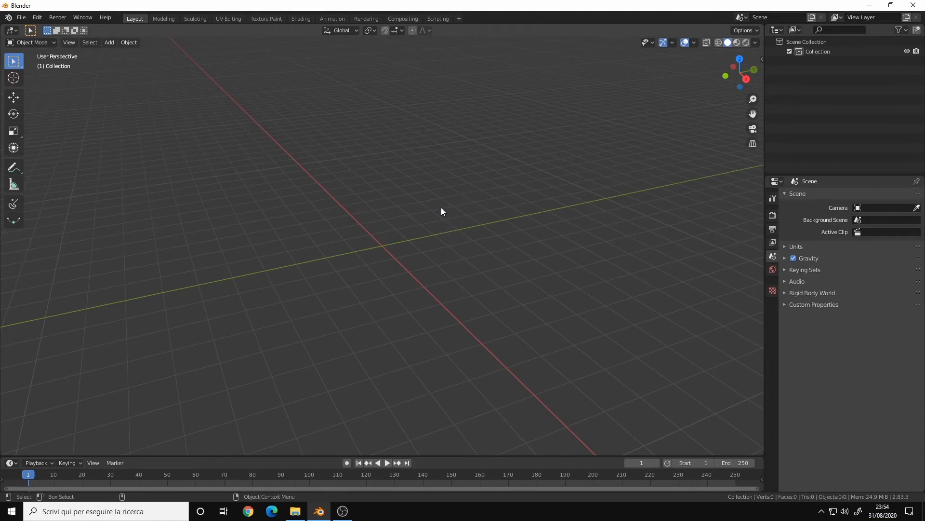
{"action": "mouse_move", "coordinate": [439, 219]}
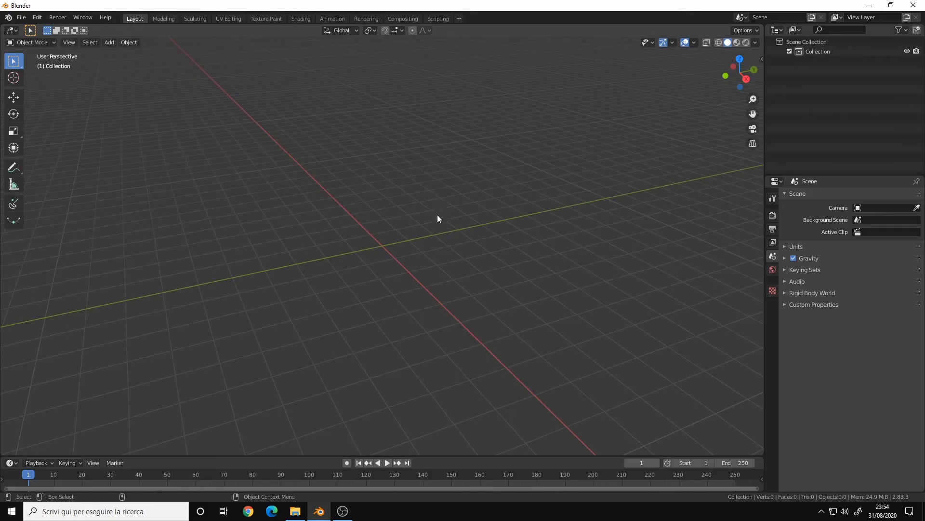